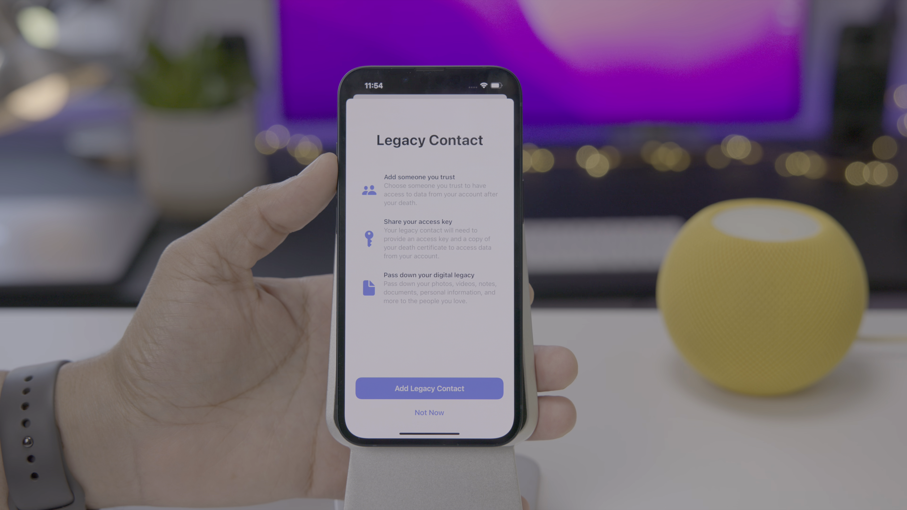
# - Dismiss the Legacy Contact and tracking-item previews and return to the Home Screen app grid
pyautogui.click(428, 388)
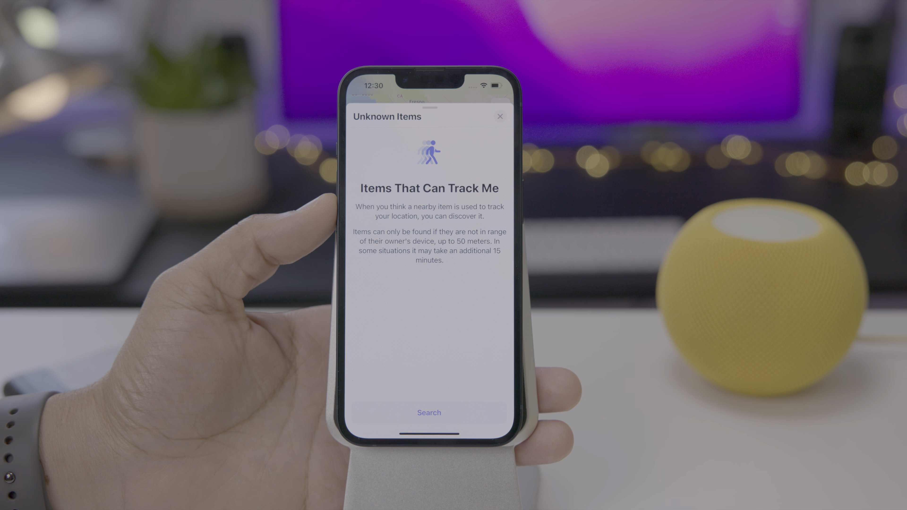
pyautogui.click(499, 117)
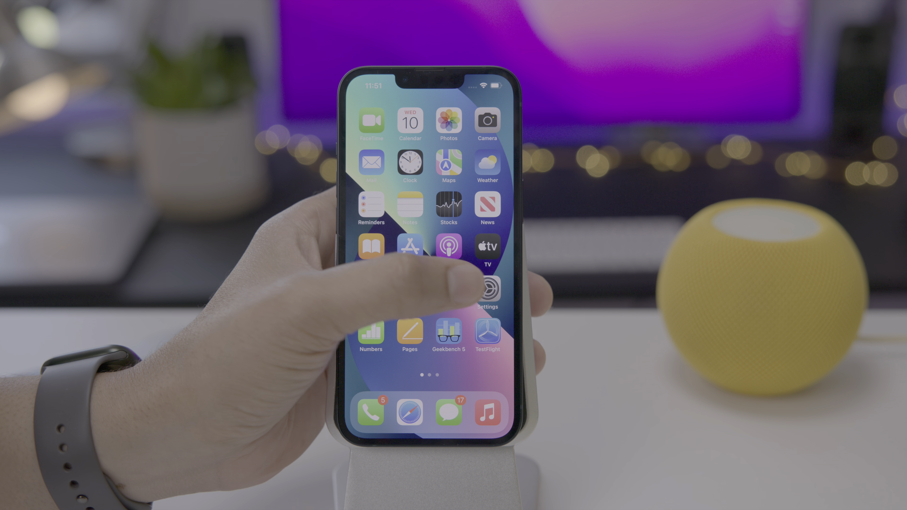
# - Check the About page shows software version 15.2, then return to the main Settings list
pyautogui.click(487, 290)
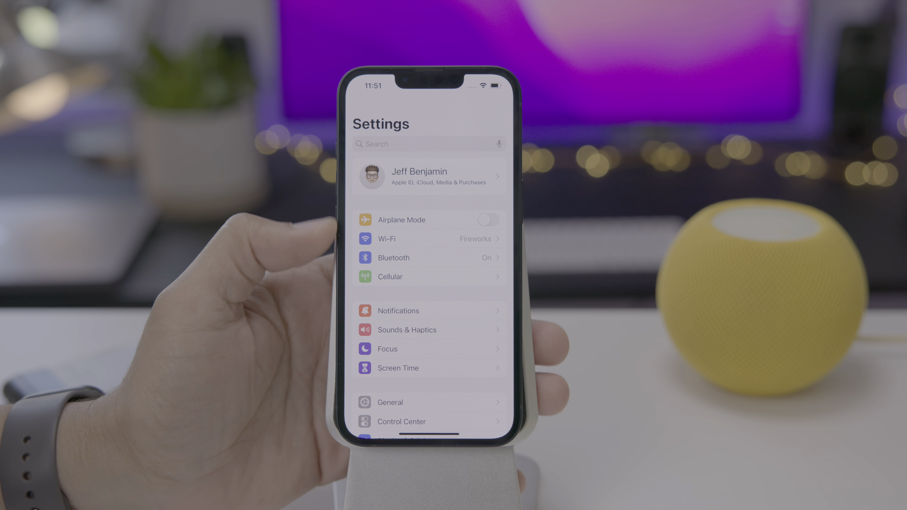
pyautogui.click(388, 402)
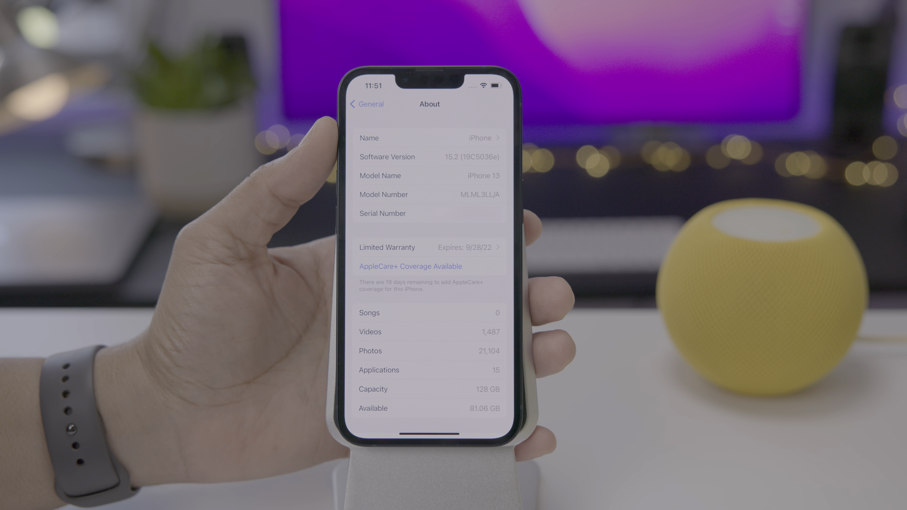
pyautogui.click(365, 104)
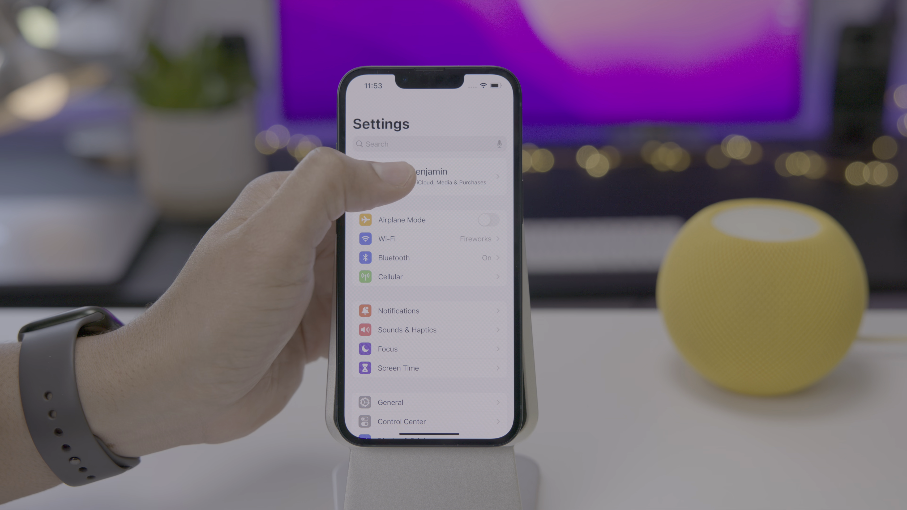
# - Reach the Legacy Contact page via Apple ID > Password & Security, with no contacts listed yet
pyautogui.click(429, 176)
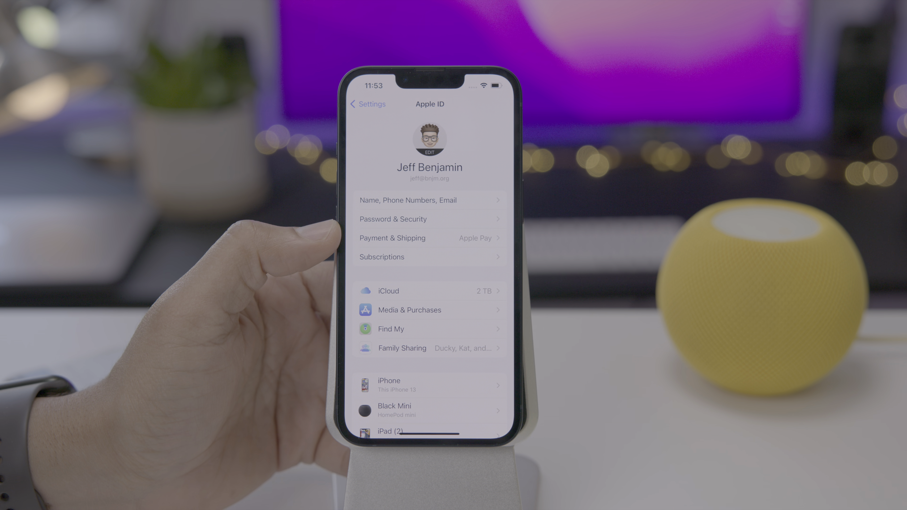
pyautogui.click(430, 218)
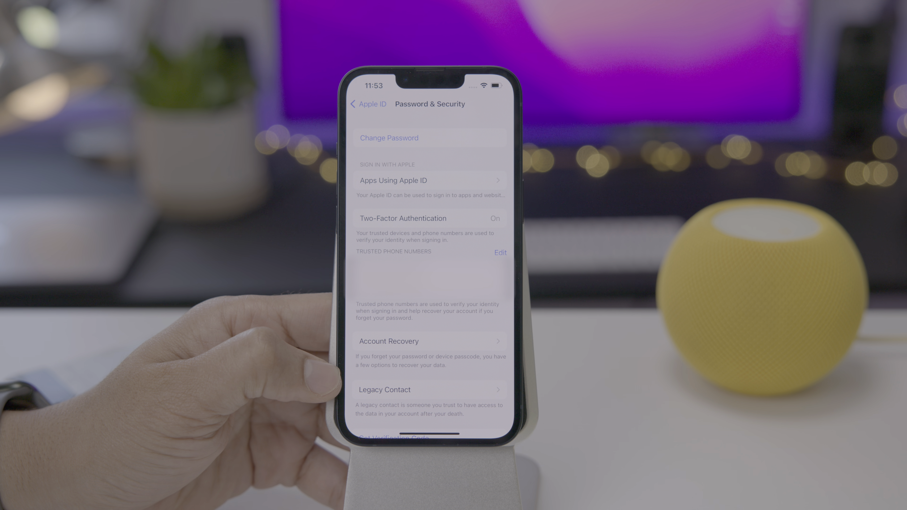
pyautogui.click(385, 389)
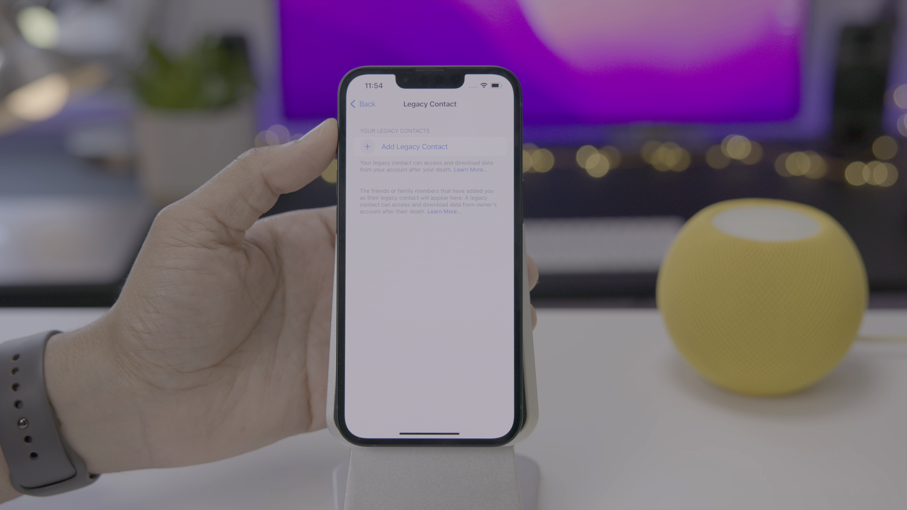
# - Begin adding a legacy contact and reach the picker listing family members
pyautogui.click(429, 146)
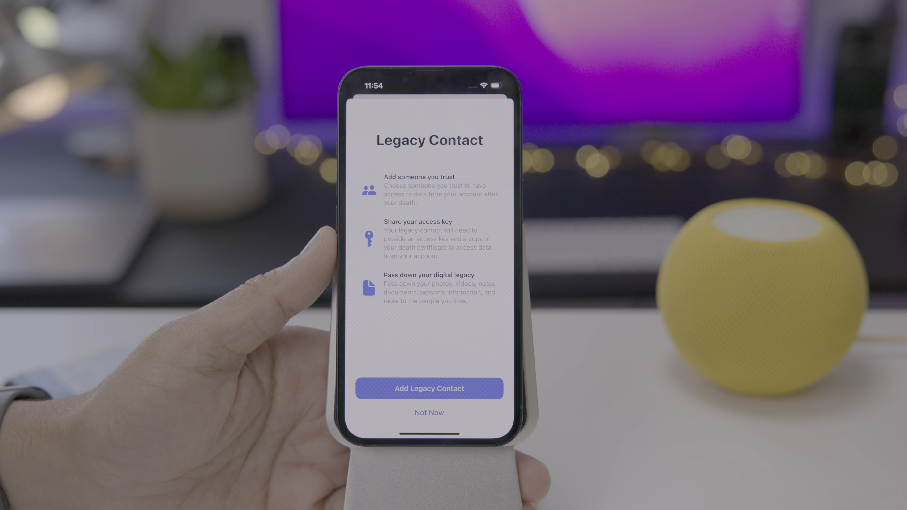
pyautogui.click(429, 389)
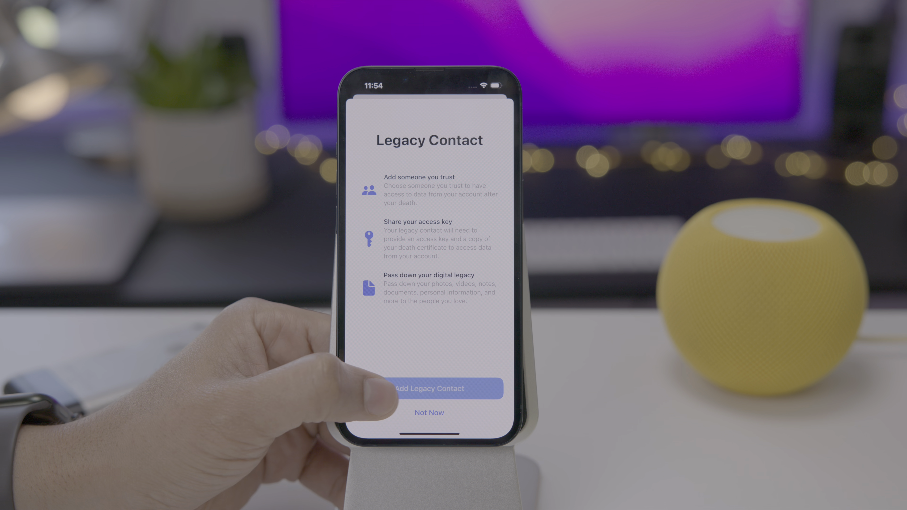
pyautogui.click(429, 388)
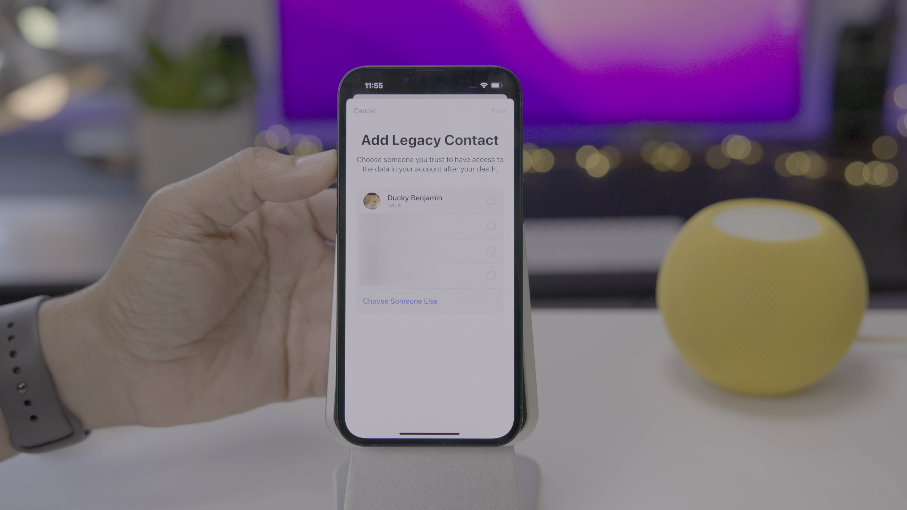
pyautogui.click(491, 201)
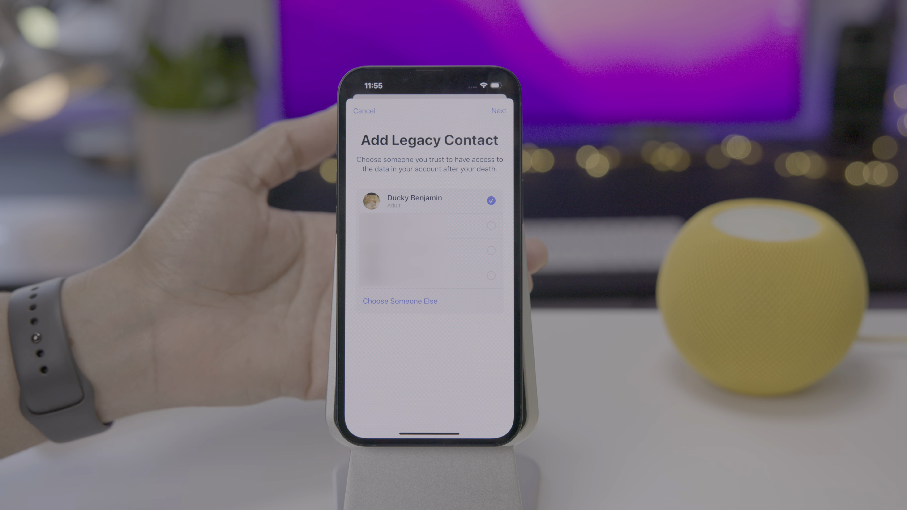
pyautogui.click(498, 111)
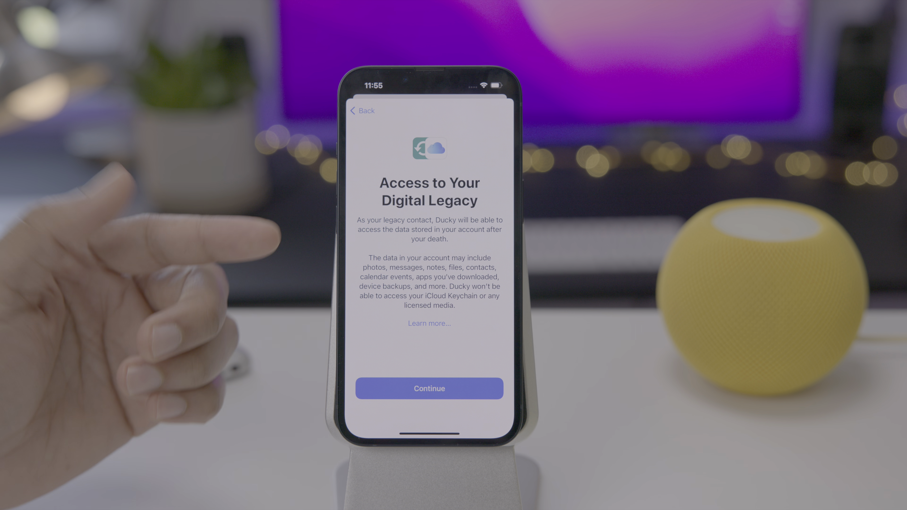
pyautogui.moveTo(312, 249)
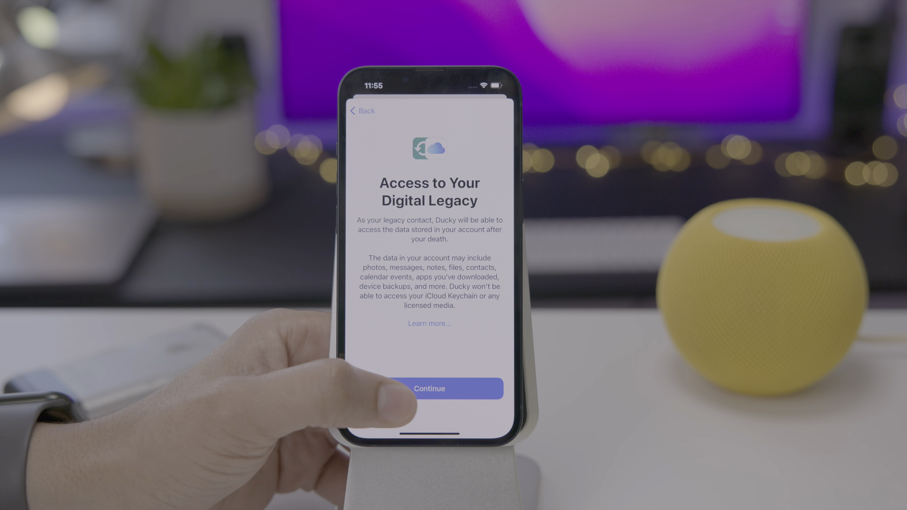
pyautogui.click(430, 388)
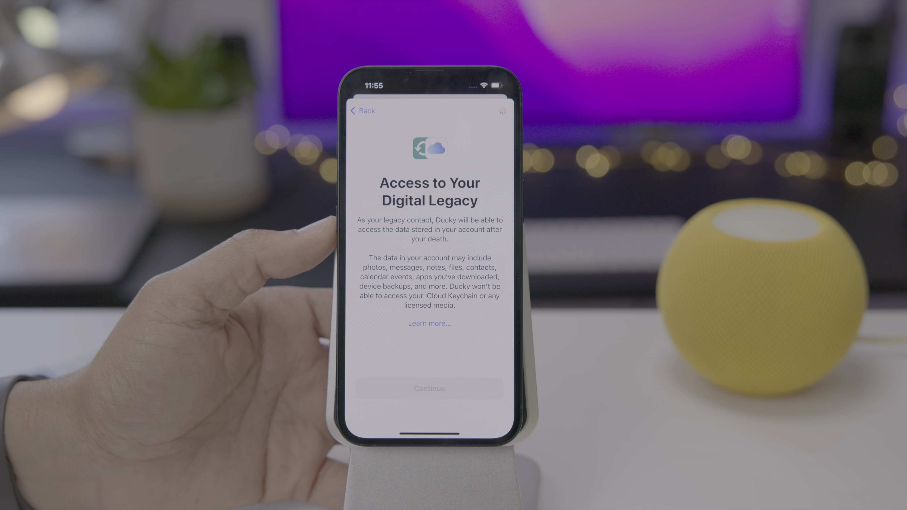
pyautogui.click(429, 388)
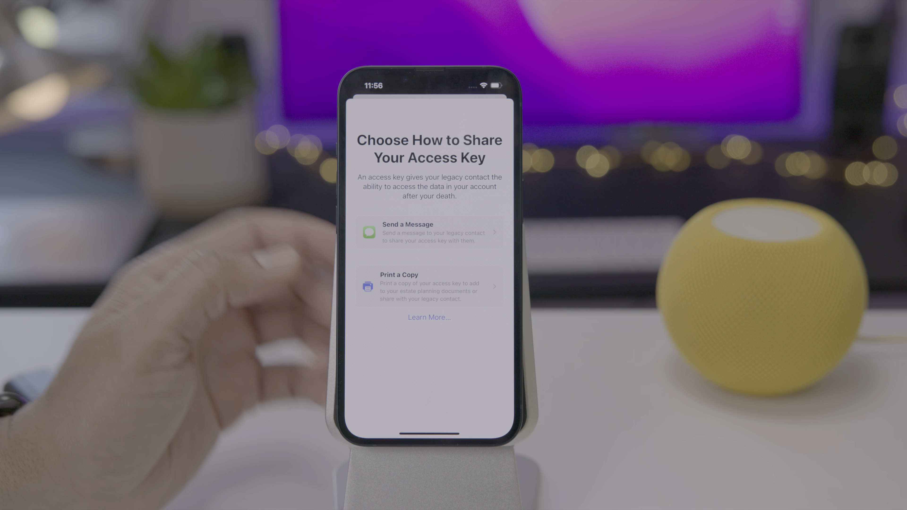
pyautogui.moveTo(301, 272)
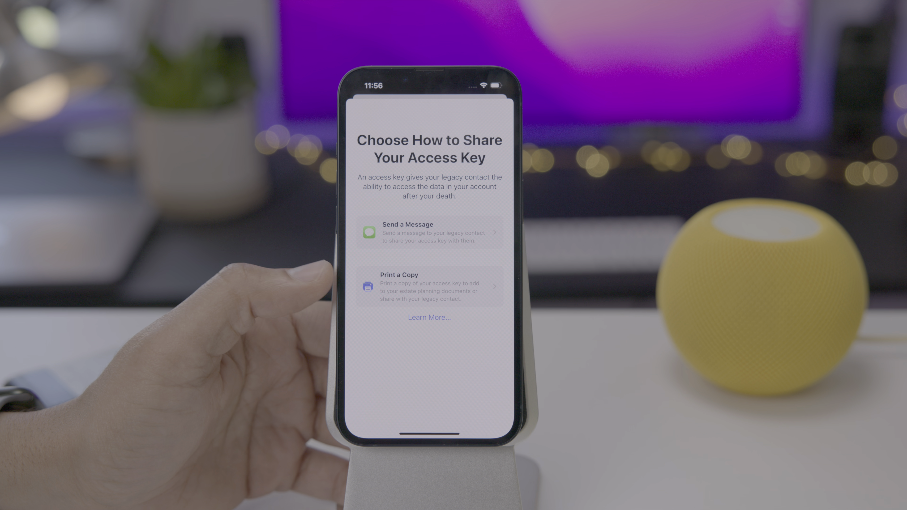
pyautogui.click(430, 287)
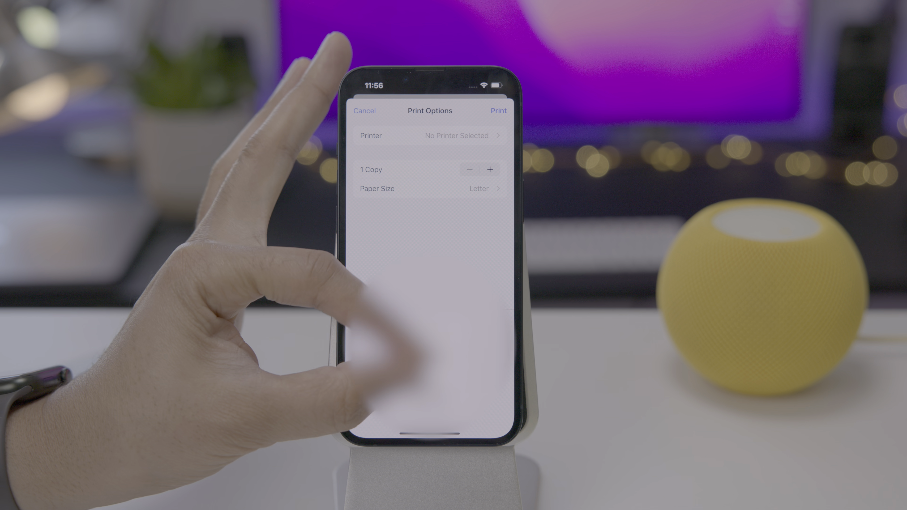
pyautogui.click(364, 110)
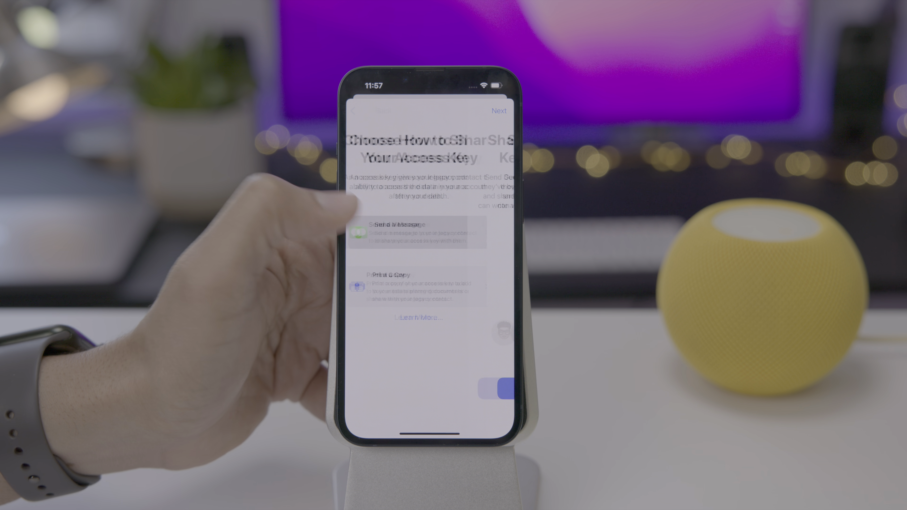
pyautogui.click(415, 233)
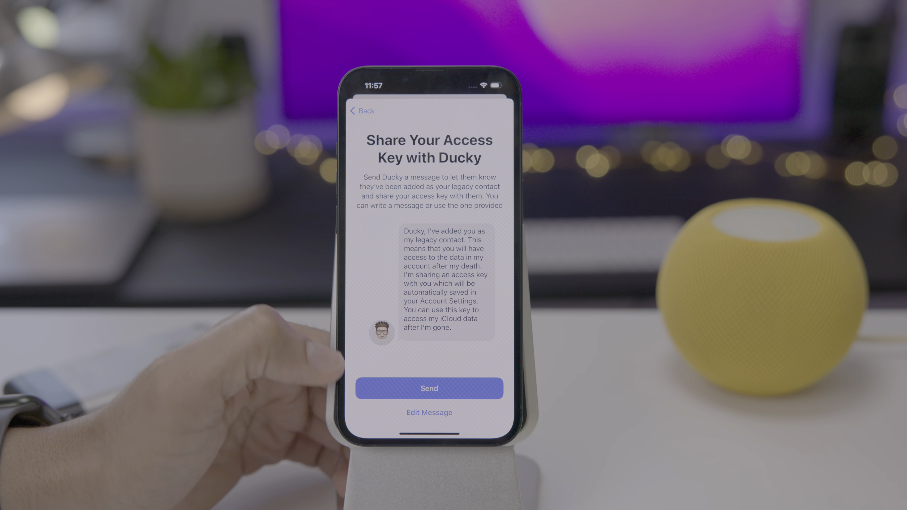
pyautogui.click(428, 388)
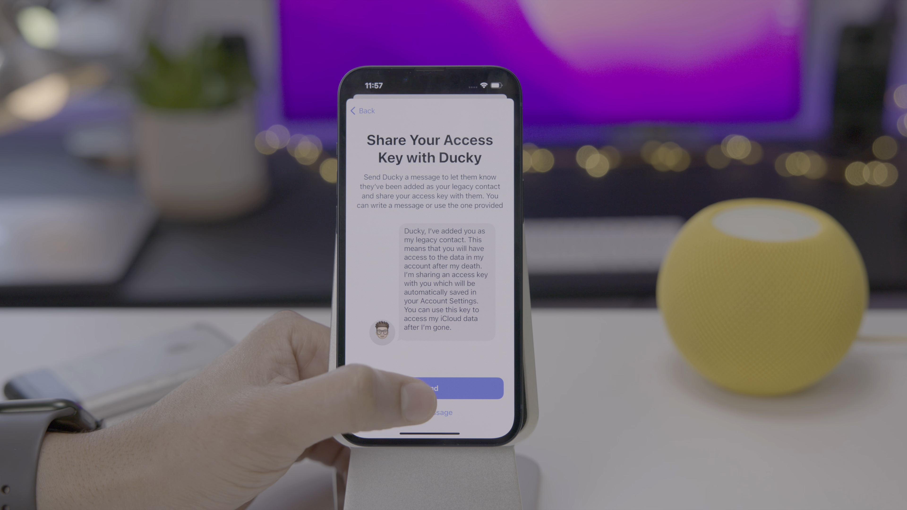
pyautogui.click(428, 388)
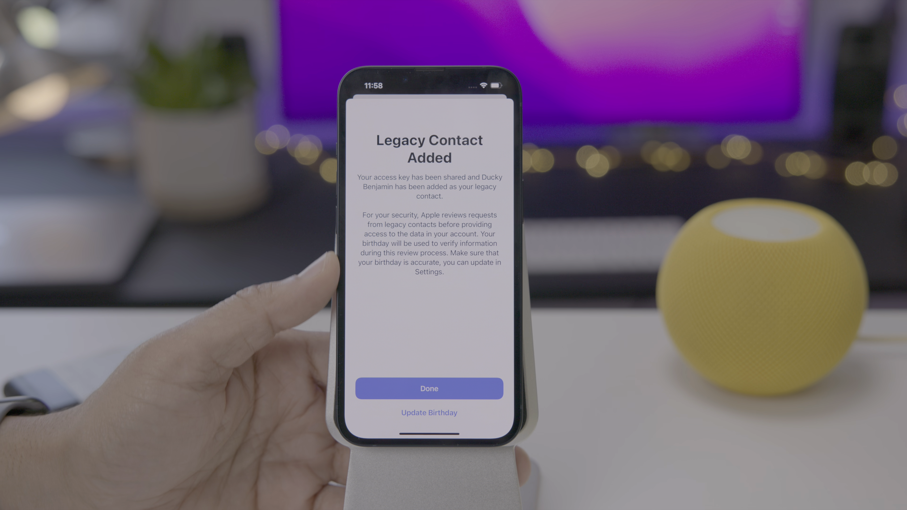
pyautogui.click(428, 388)
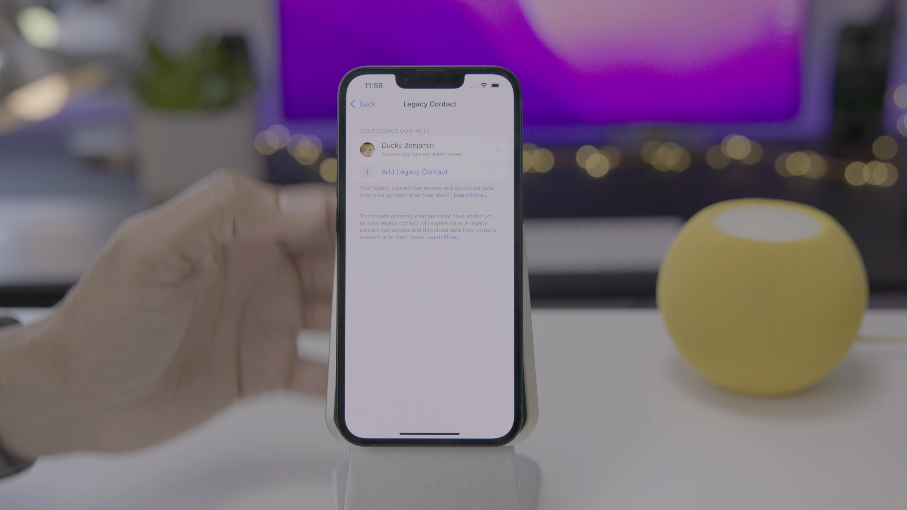
pyautogui.click(430, 150)
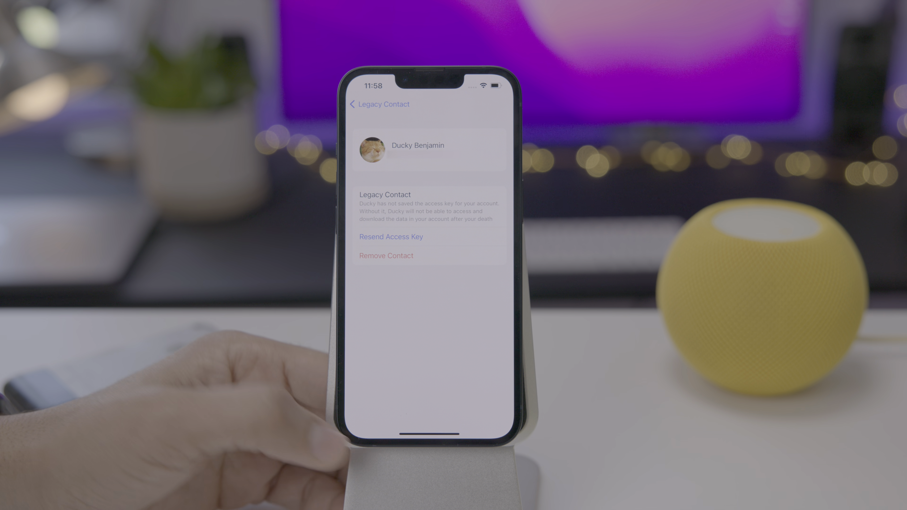
pyautogui.click(353, 104)
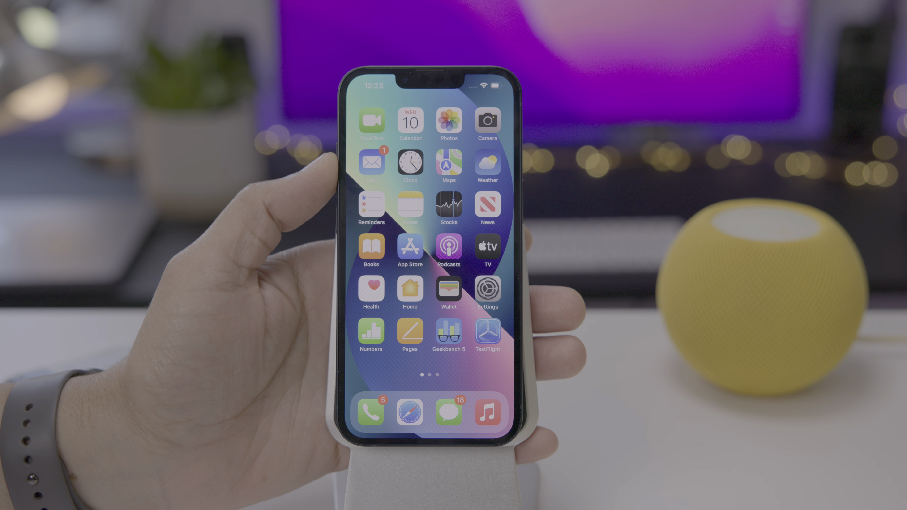
# - In a new Mail message, set the From field to Hide My Email and move to the To field
pyautogui.click(371, 162)
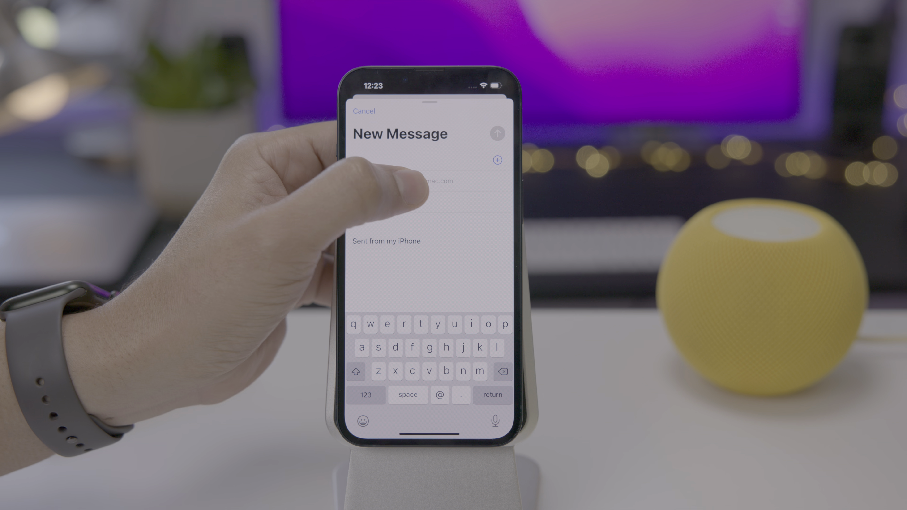
pyautogui.click(399, 222)
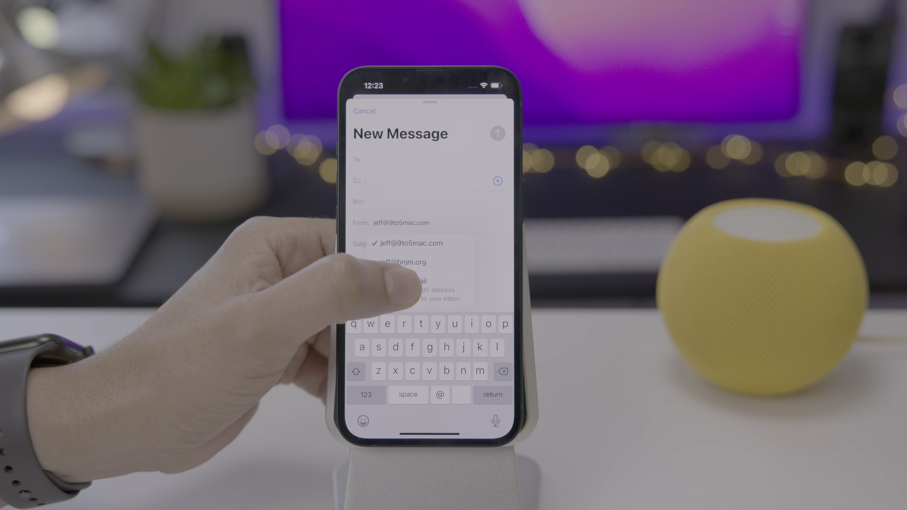
pyautogui.click(404, 281)
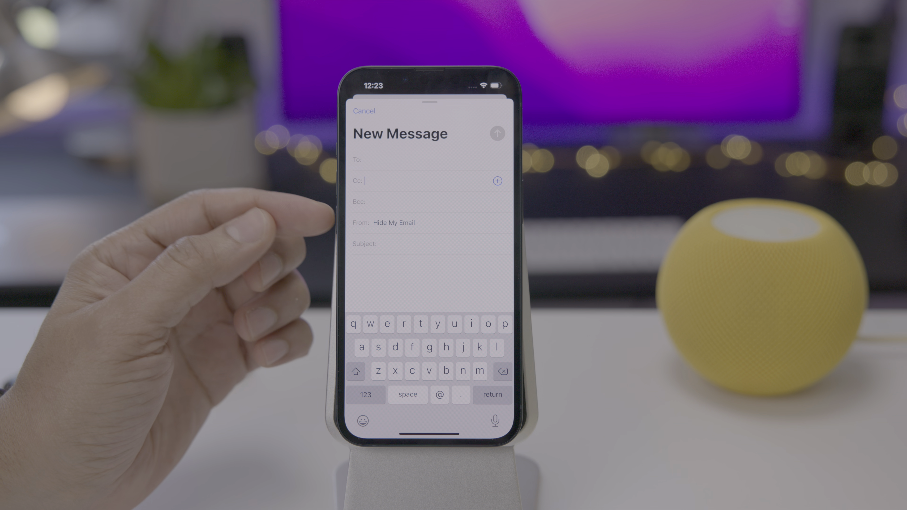
pyautogui.click(394, 223)
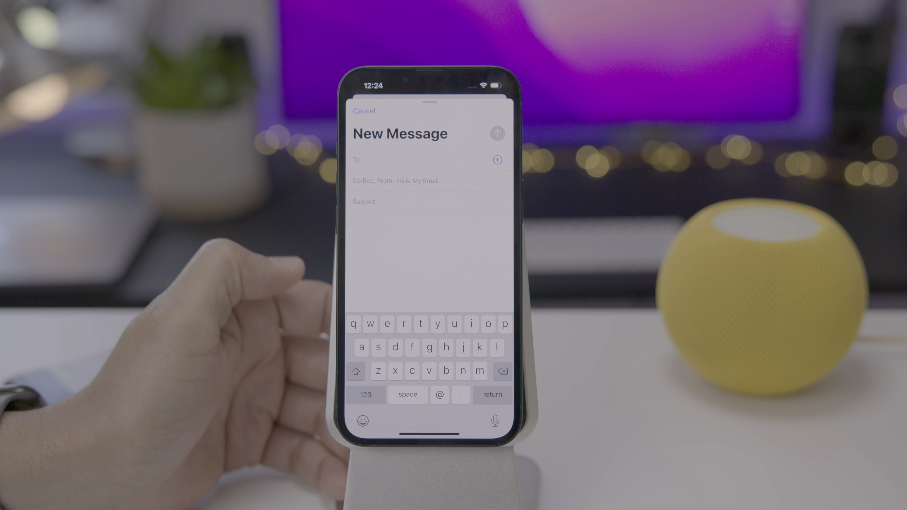
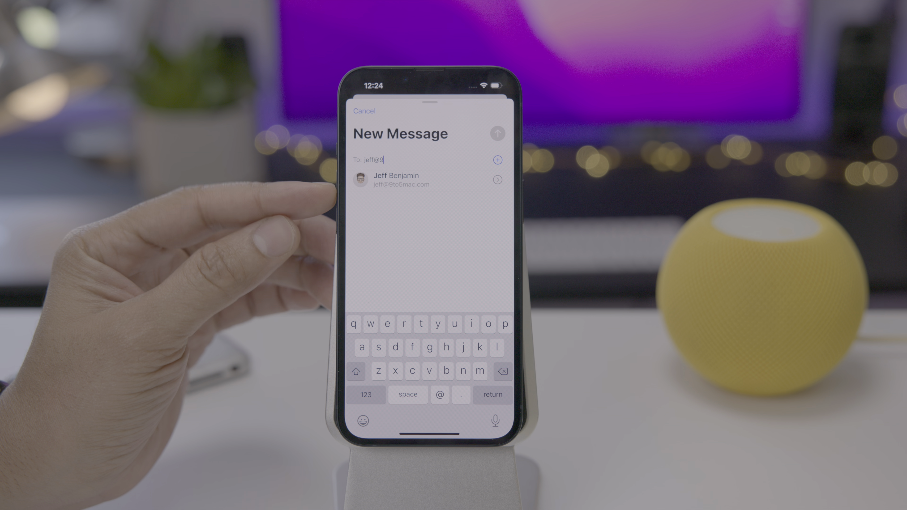
pyautogui.click(397, 179)
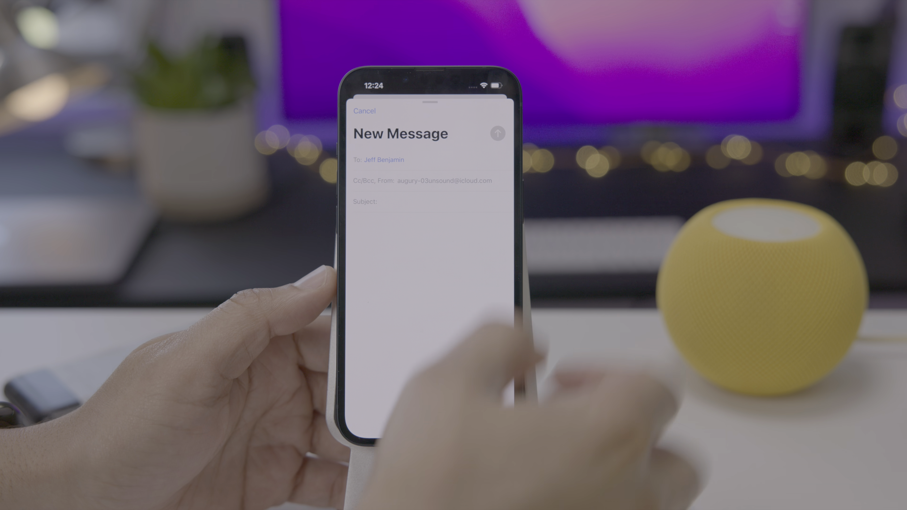
pyautogui.doubleClick(383, 160)
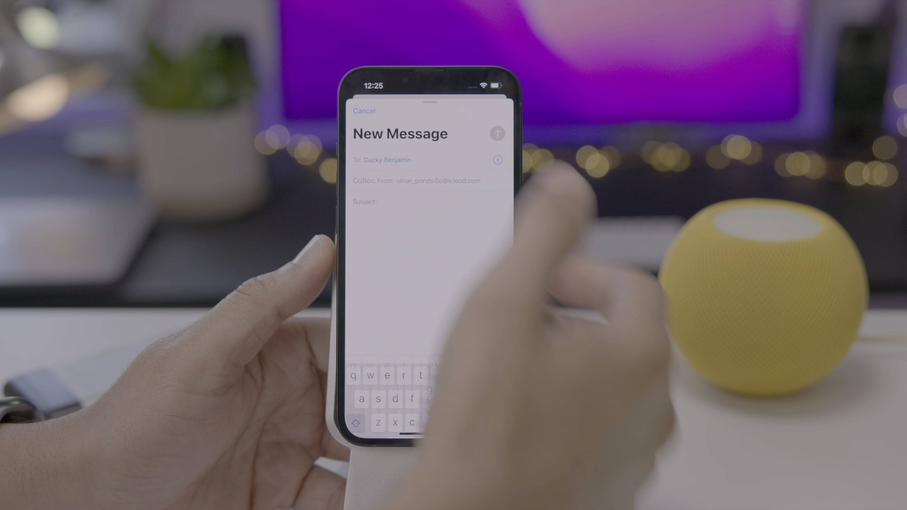
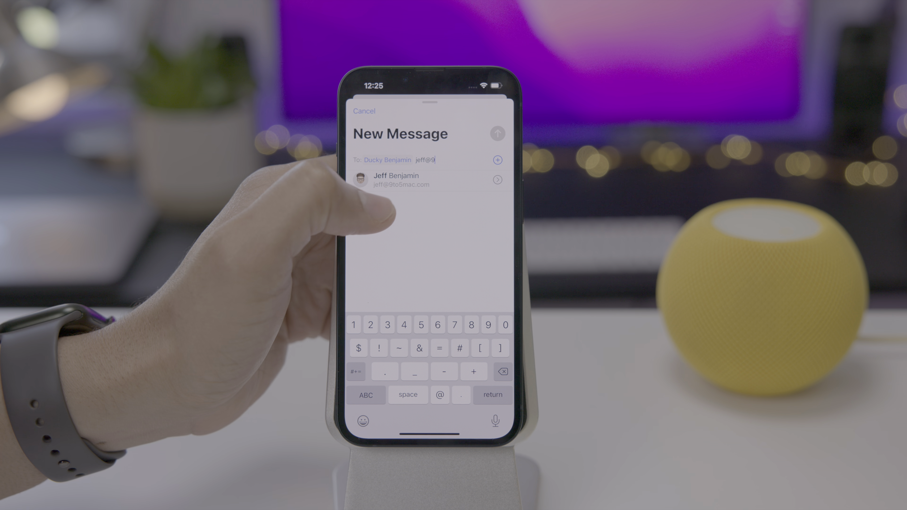
# - Try adding a second recipient and acknowledge the Only One Recipient Allowed alert
pyautogui.click(396, 180)
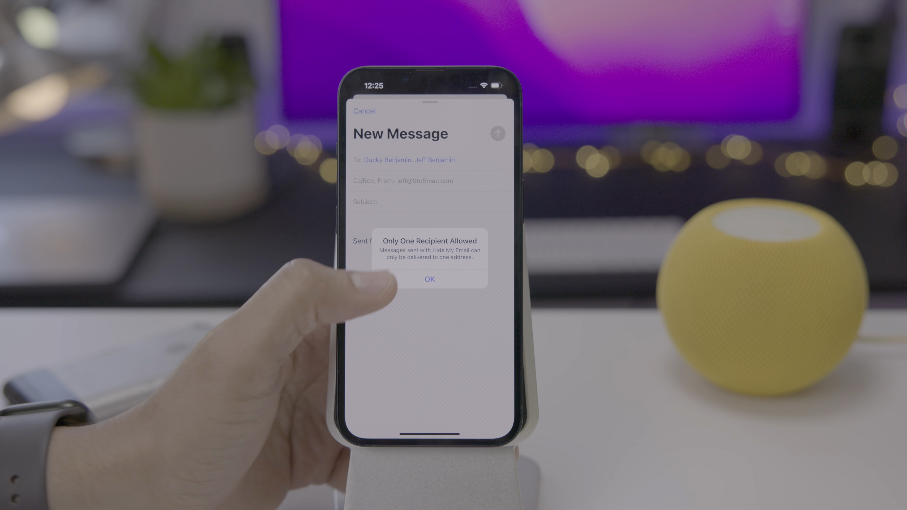
pyautogui.click(429, 278)
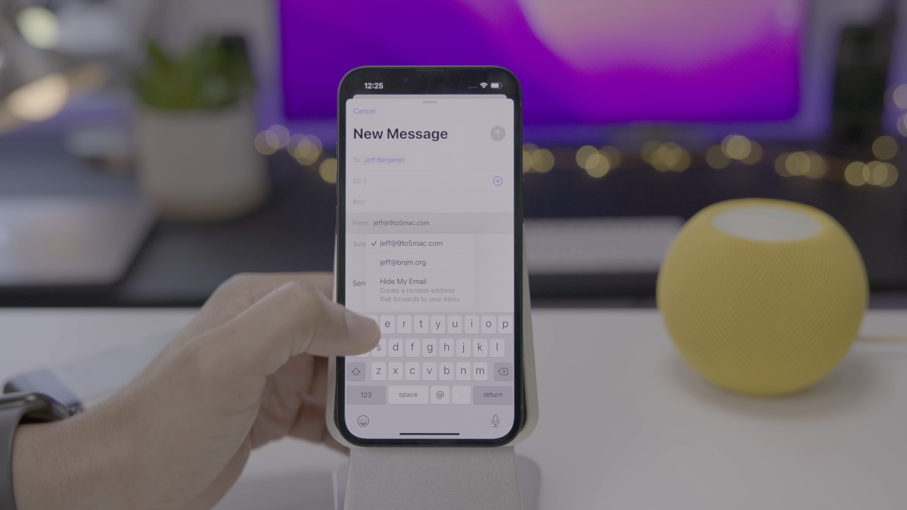
pyautogui.click(402, 281)
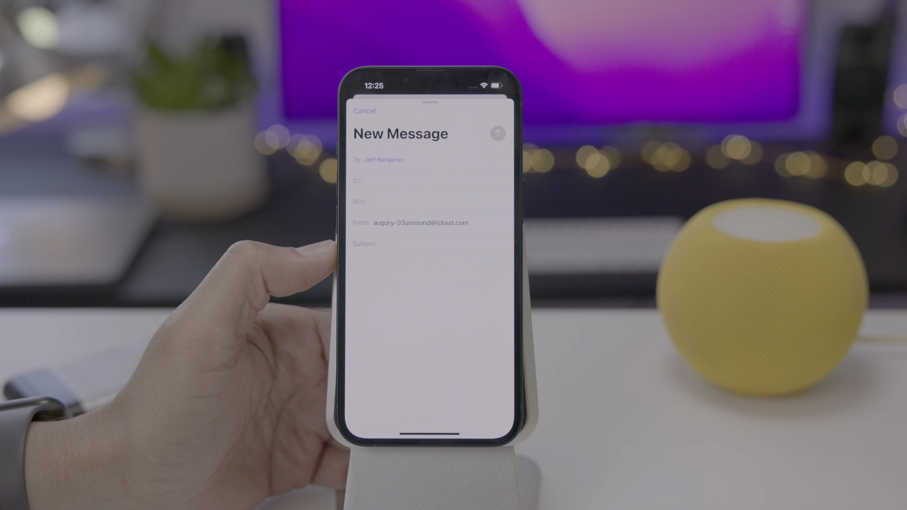
pyautogui.write('Resting')
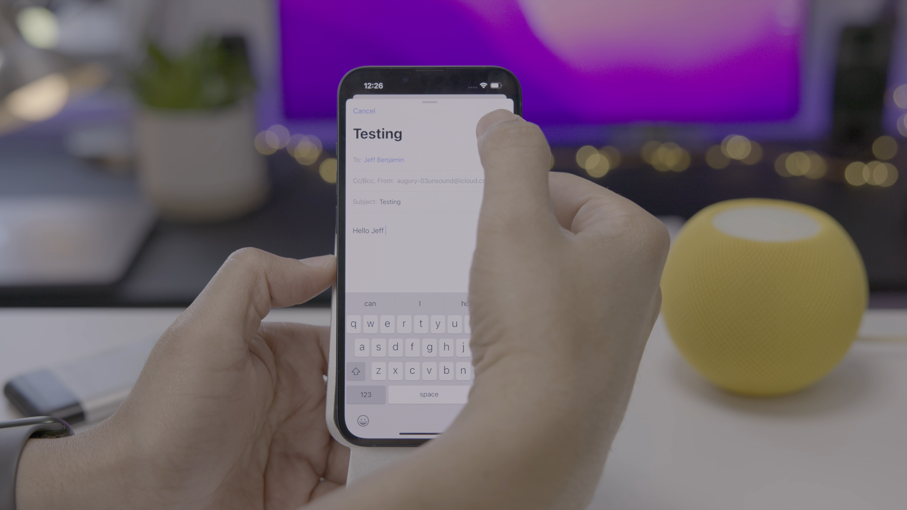
pyautogui.click(363, 110)
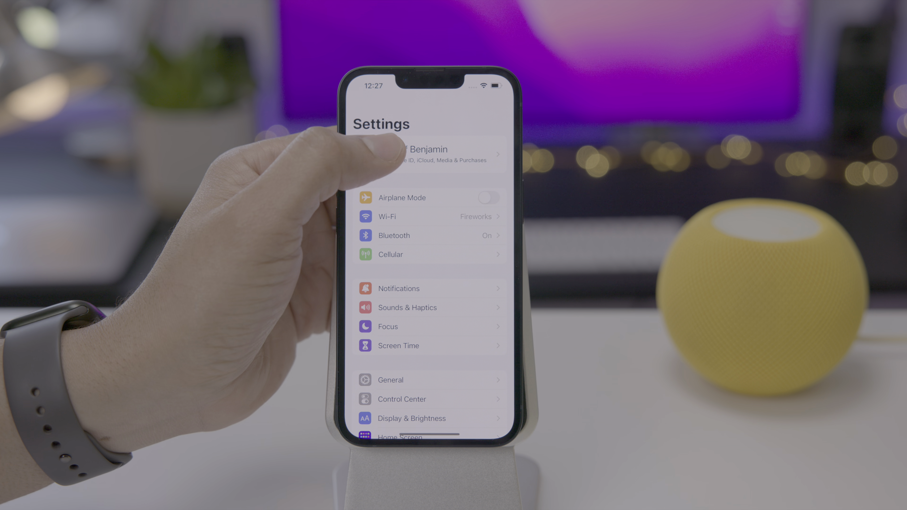
# - View the iCloud Hide My Email list and inspect the address just created from Mail
pyautogui.click(428, 155)
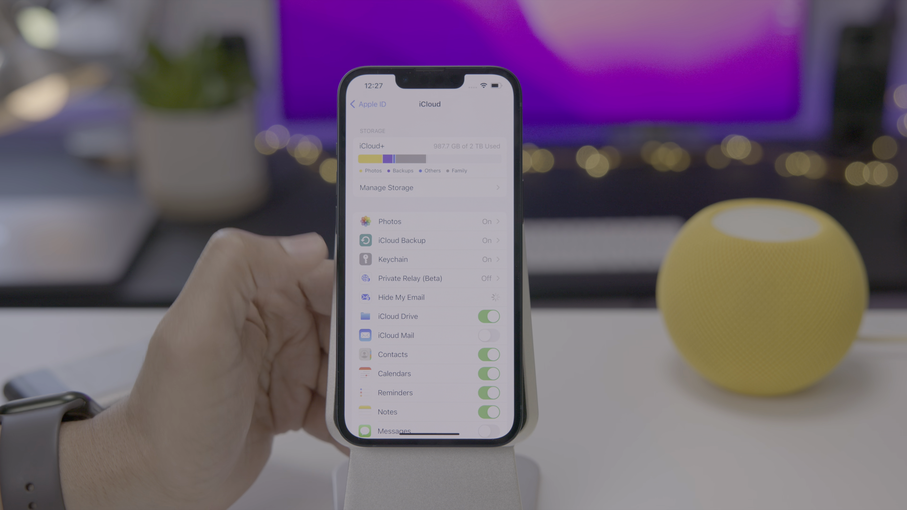
pyautogui.click(400, 297)
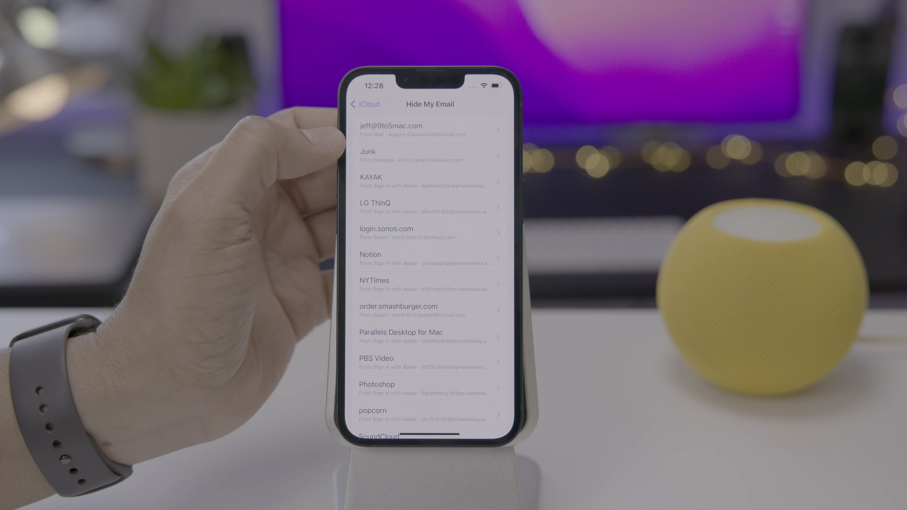
pyautogui.click(430, 131)
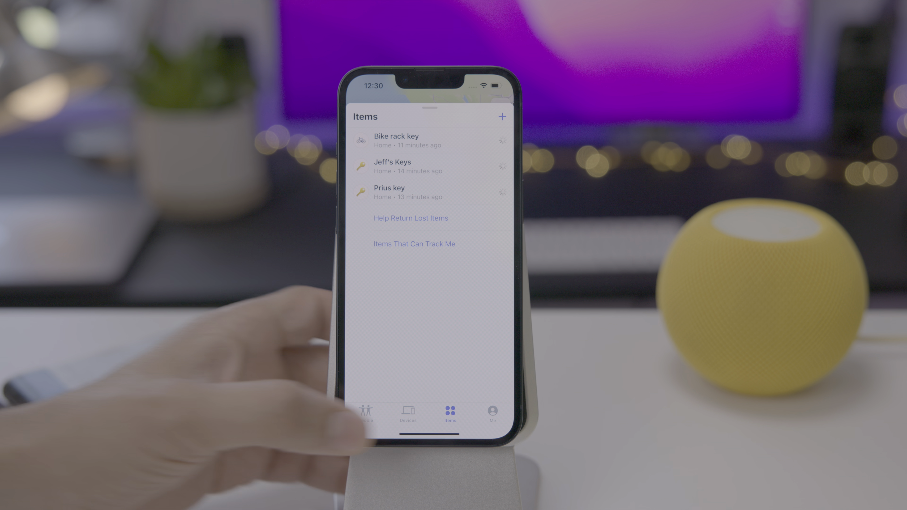
# - Check the Me tab, then reach Items That Can Track Me from the Items list
pyautogui.click(492, 414)
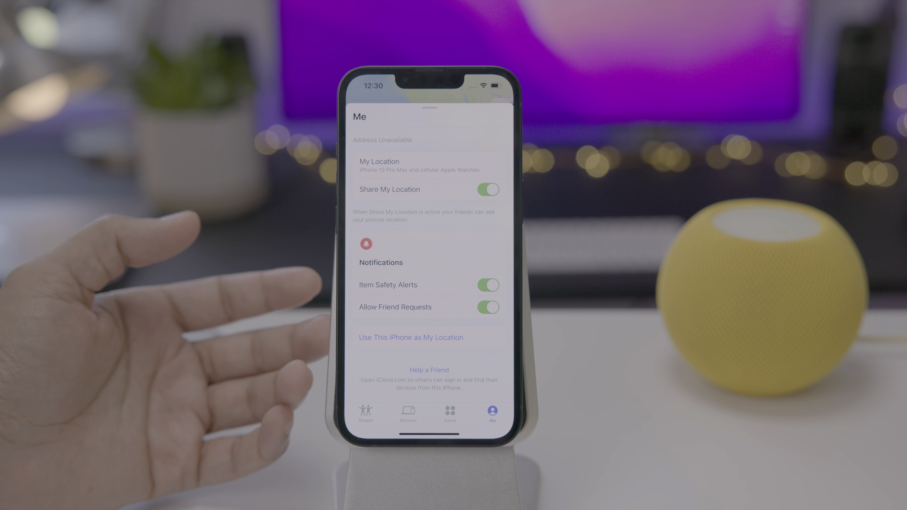
pyautogui.click(450, 415)
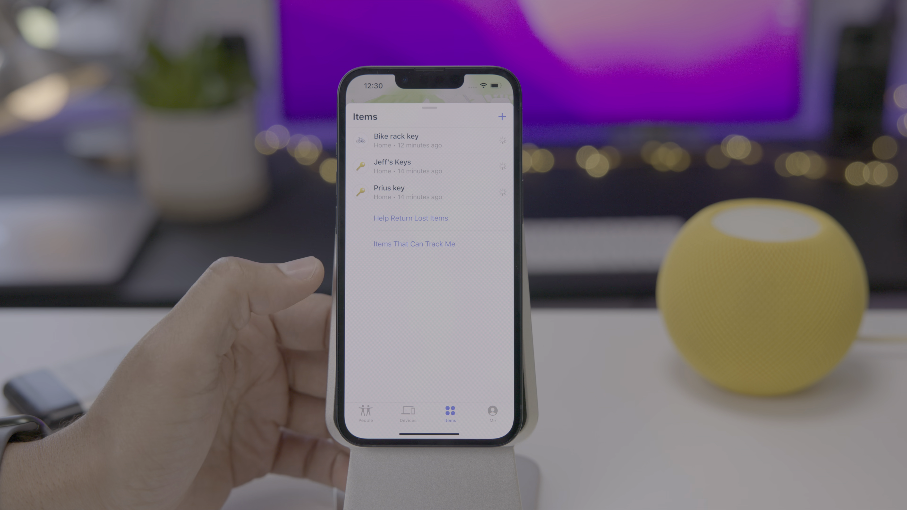
pyautogui.click(414, 243)
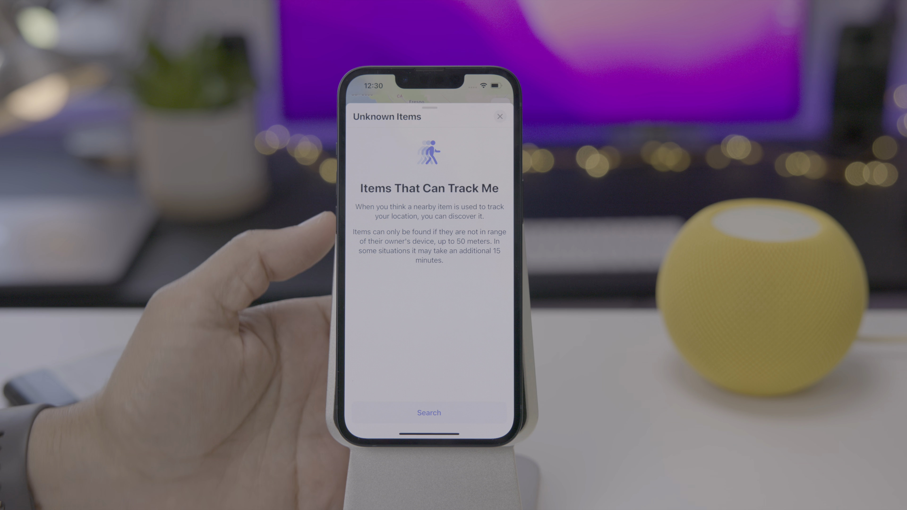
# - Search for nearby trackers, inspect the detected Unknown AirTag and play a sound on it
pyautogui.click(428, 412)
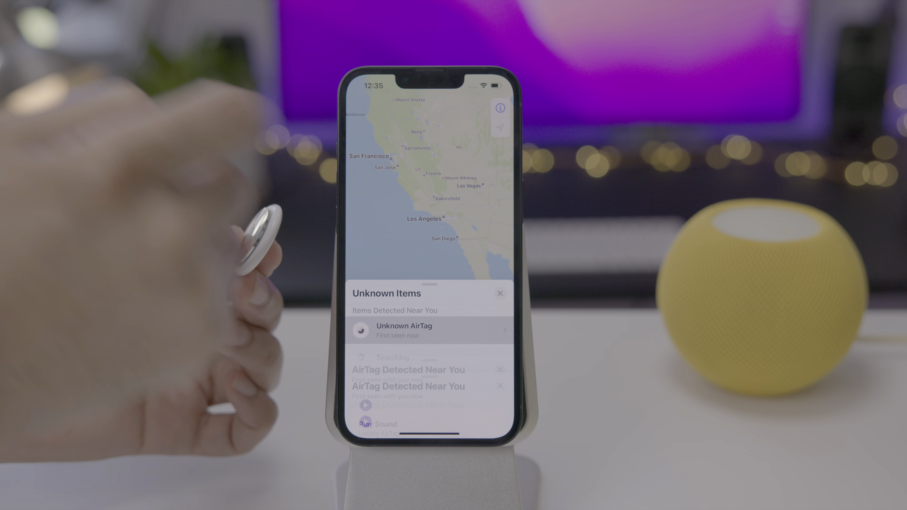
pyautogui.click(430, 330)
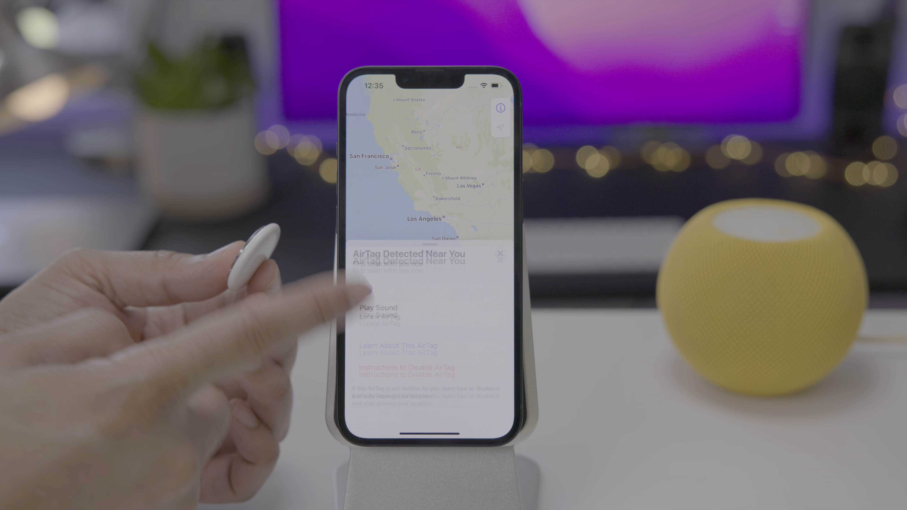
pyautogui.click(379, 307)
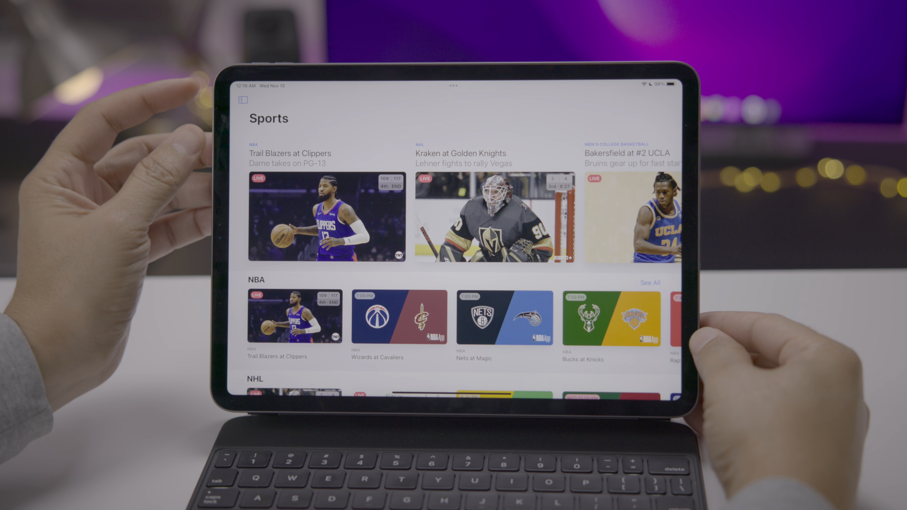
# - Show the TV app sidebar and visit the Store's Movies and TV Shows pages
pyautogui.click(238, 101)
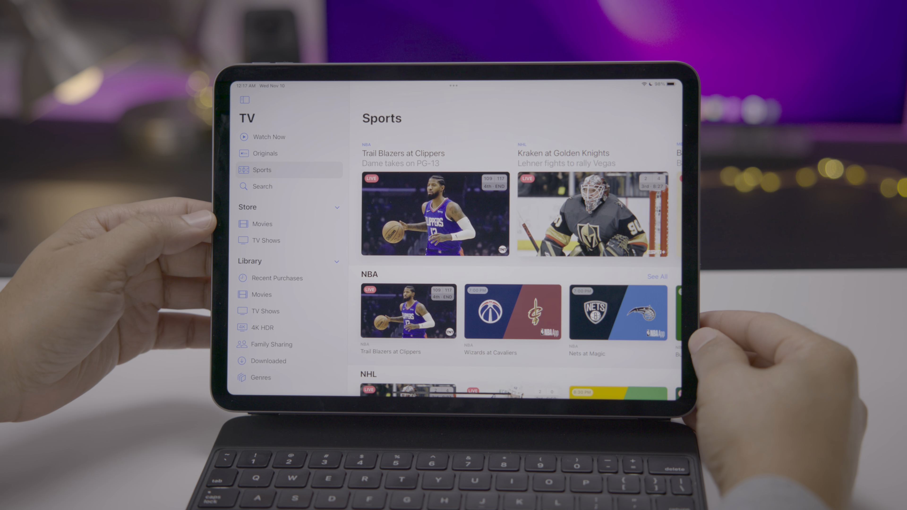
pyautogui.click(262, 224)
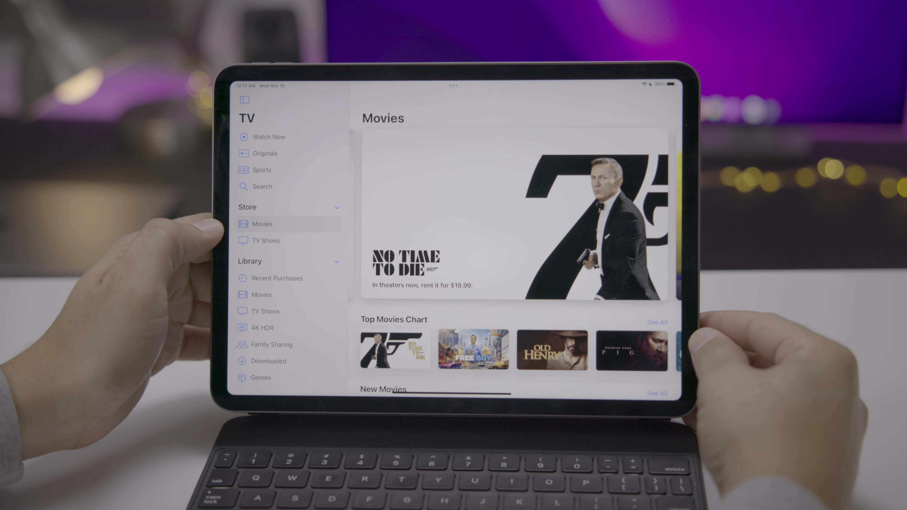
pyautogui.click(265, 240)
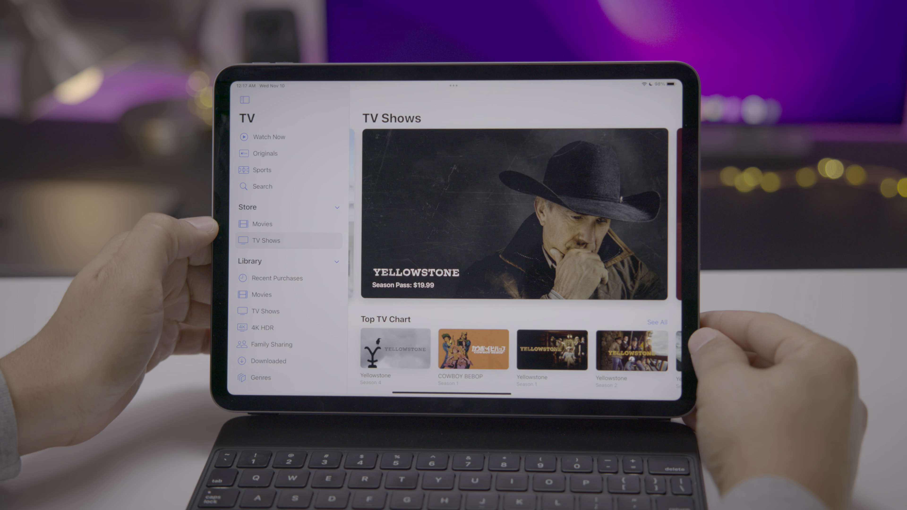